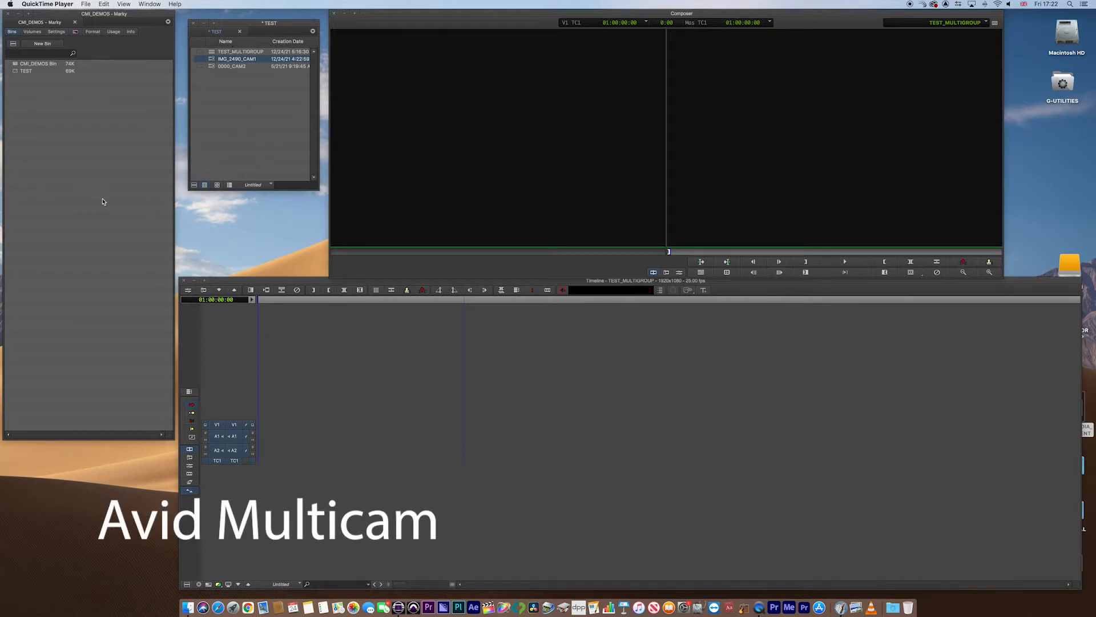
{"action": "mouse_move", "coordinate": [227, 5]}
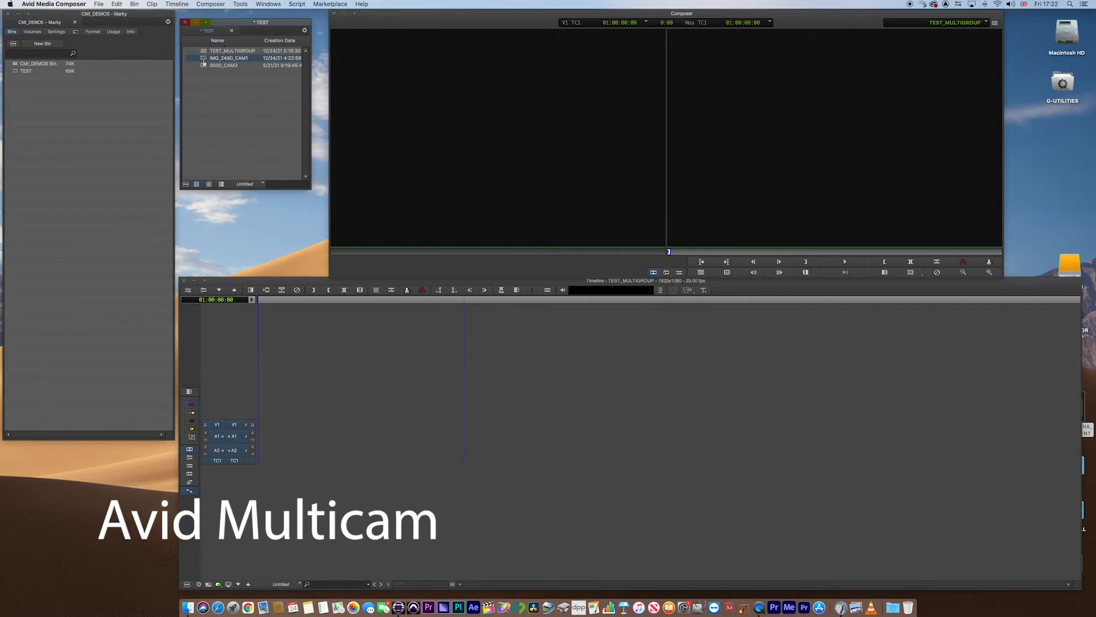
Preview 0000_CAM2, then select it with IMG_2490_CAM1 and bring up their context menu.
{"action": "double_click", "coordinate": [228, 58]}
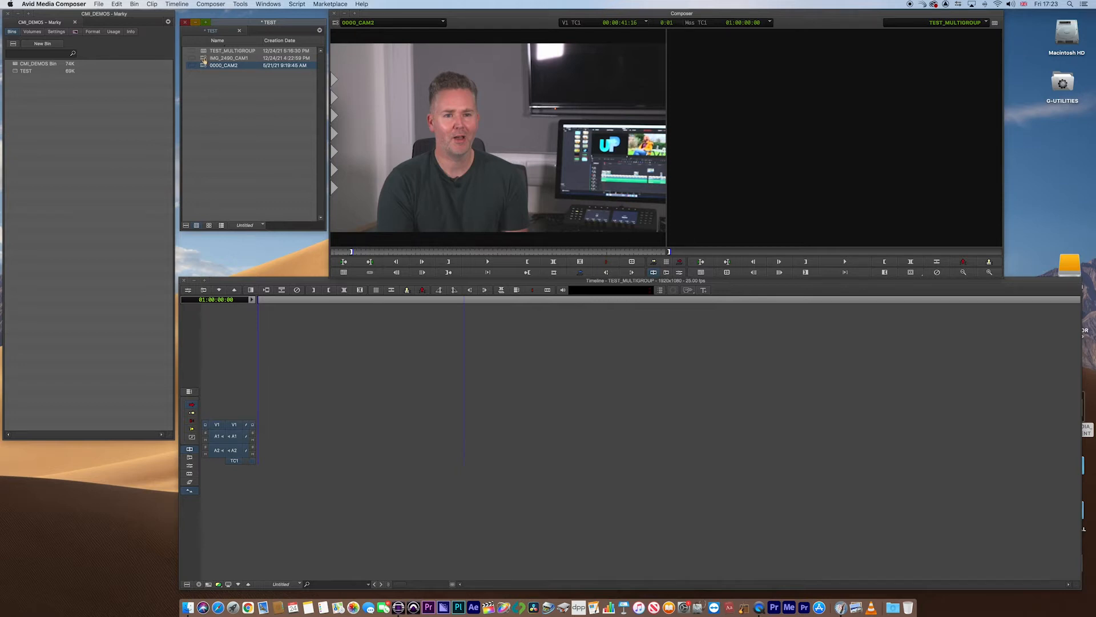
{"action": "left_click", "coordinate": [233, 50]}
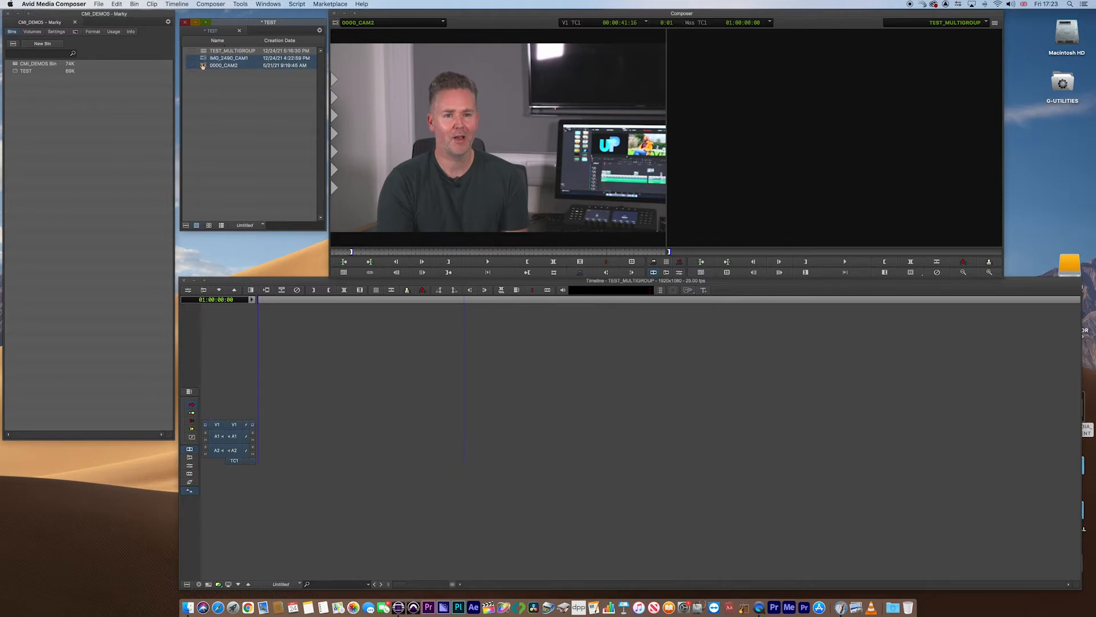
{"action": "right_click", "coordinate": [231, 66]}
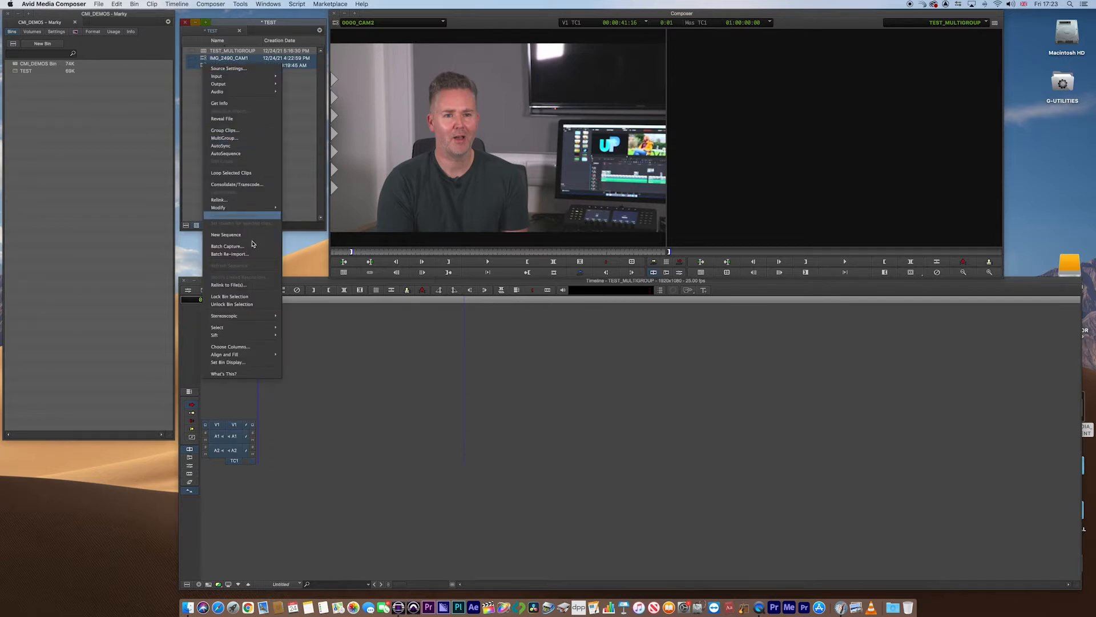
Start a MultiGroup of the two camera clips, synced by waveform analysis.
{"action": "left_click", "coordinate": [224, 137]}
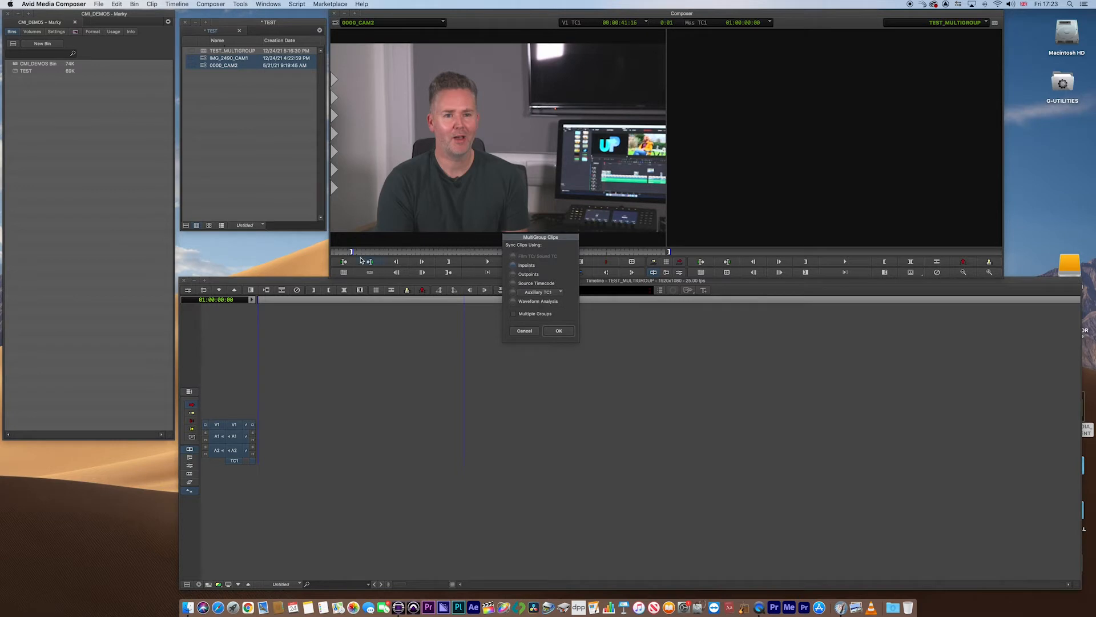
{"action": "mouse_move", "coordinate": [353, 257]}
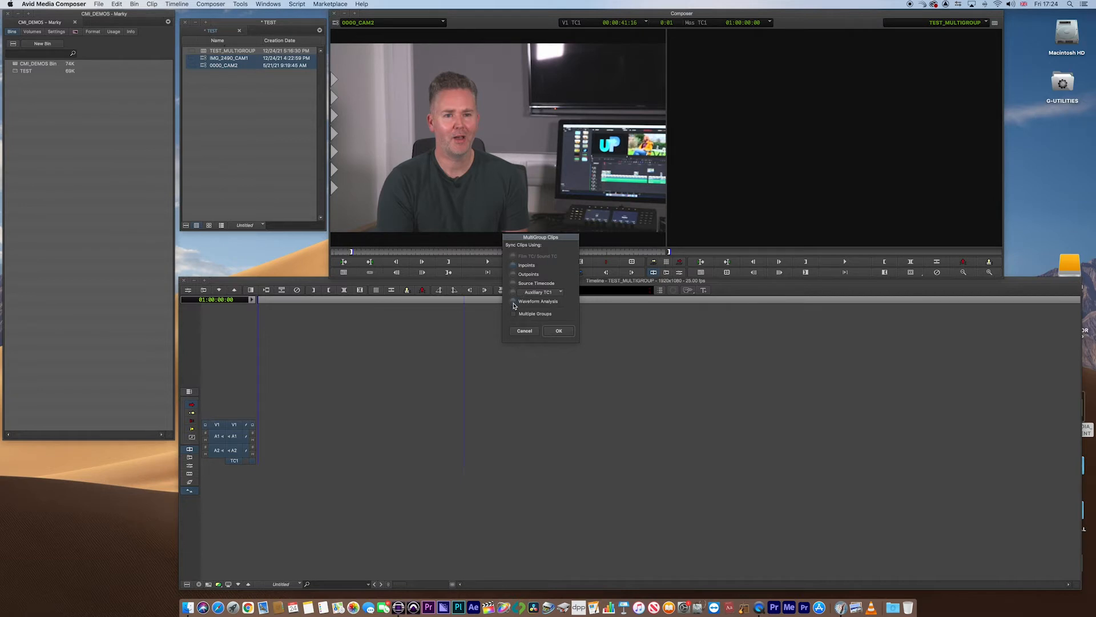
{"action": "left_click", "coordinate": [558, 330]}
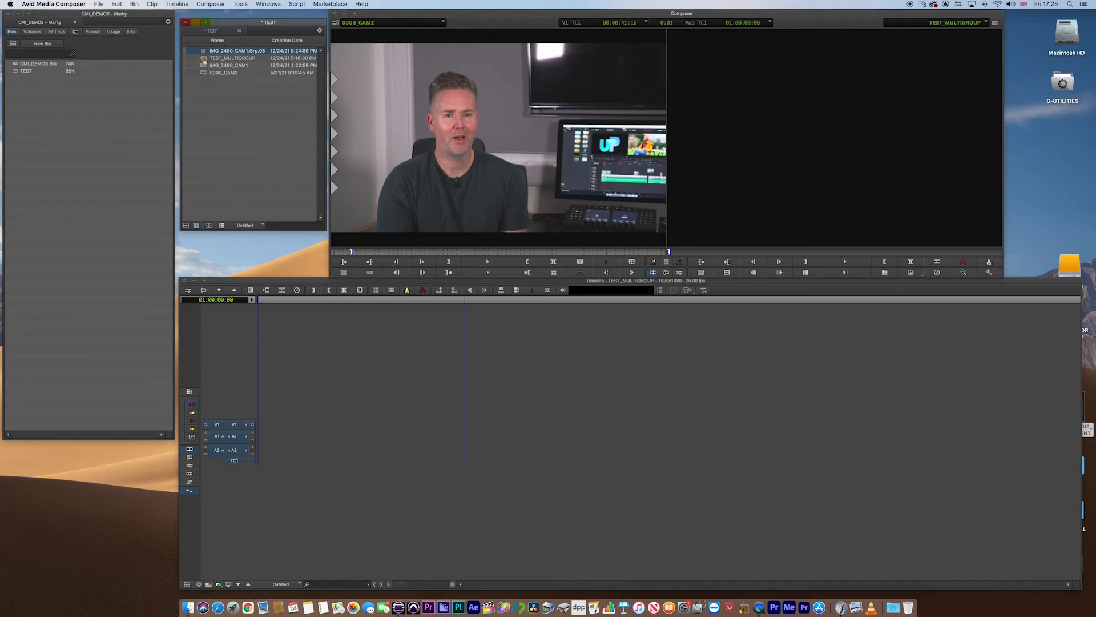
Open the new multigroup clip IMG_2490_CAM1.Grp.05 from the TEST bin.
{"action": "left_click", "coordinate": [233, 57]}
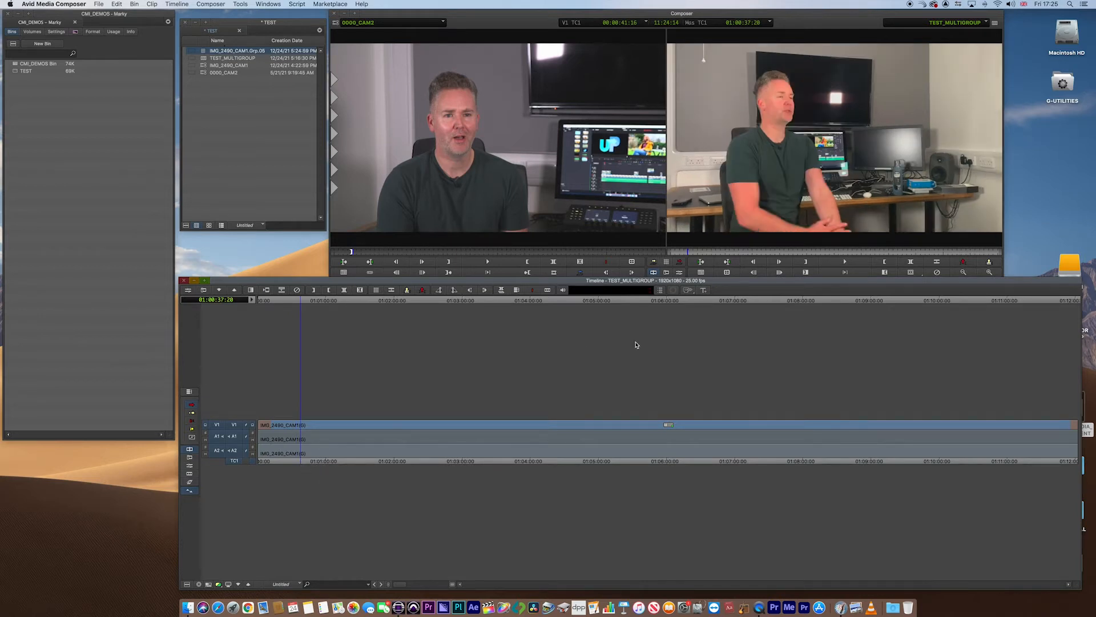
{"action": "mouse_move", "coordinate": [727, 272]}
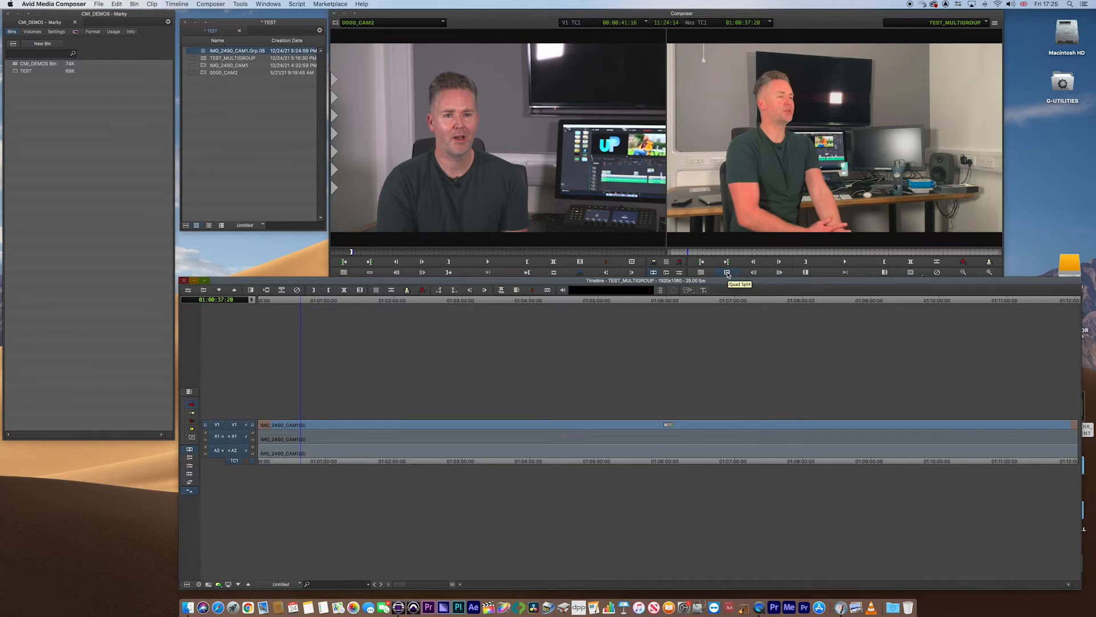
Display all synced camera angles together in the multicamera split view.
{"action": "left_click", "coordinate": [727, 272]}
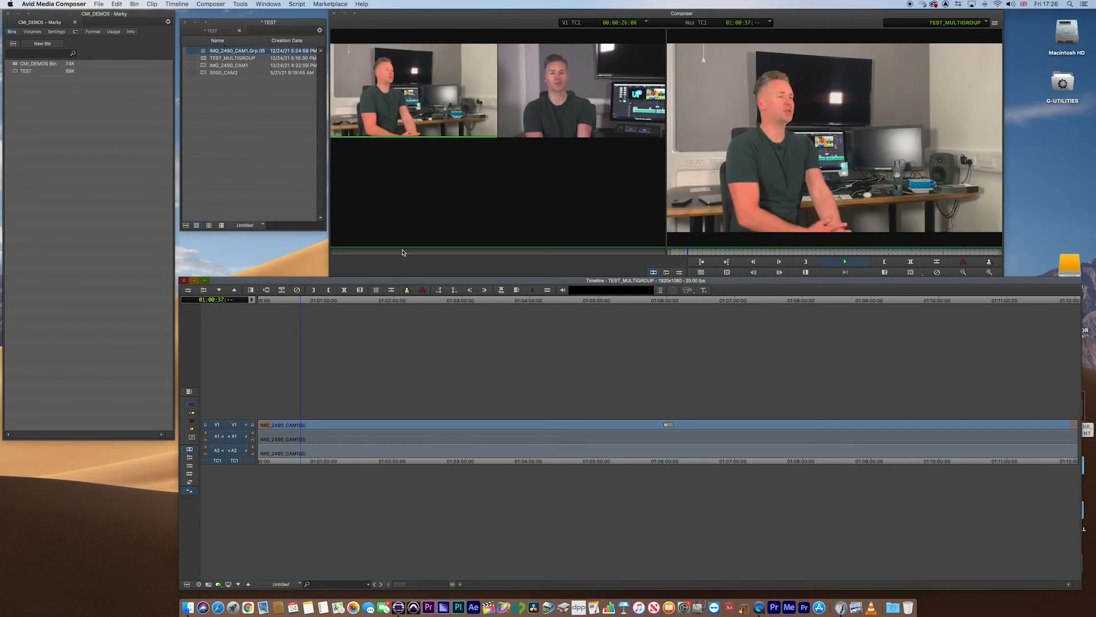
Play the TEST_MULTIGROUP sequence in multicam mode to begin live angle switching.
{"action": "left_click", "coordinate": [845, 261]}
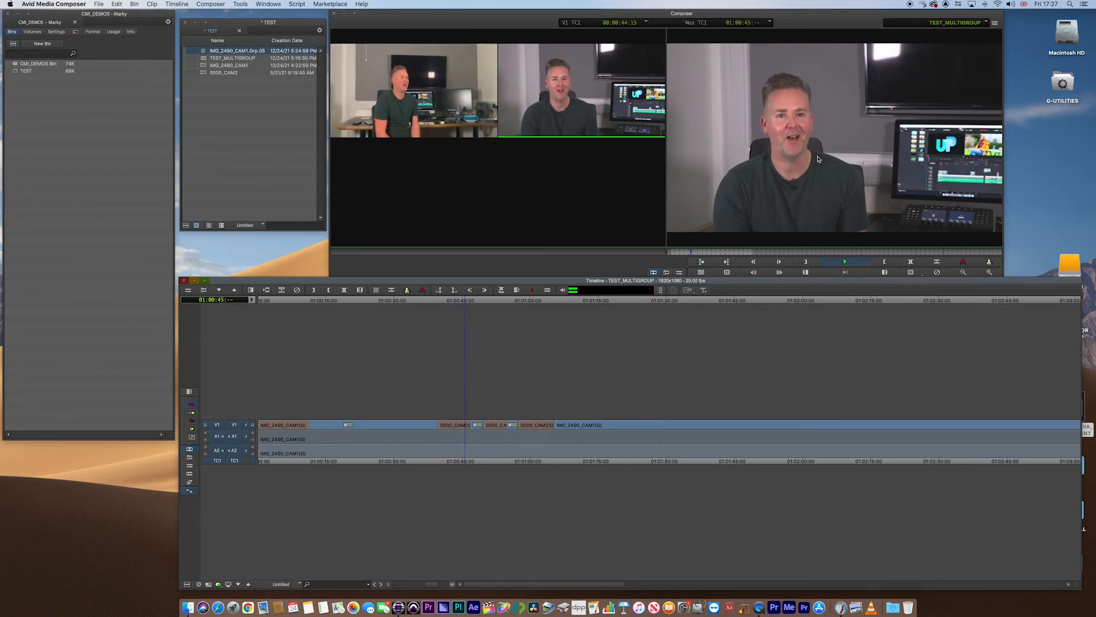
Play back TEST_MULTIGROUP to review the alternating CAM1 and CAM2 cuts.
{"action": "left_click", "coordinate": [844, 261]}
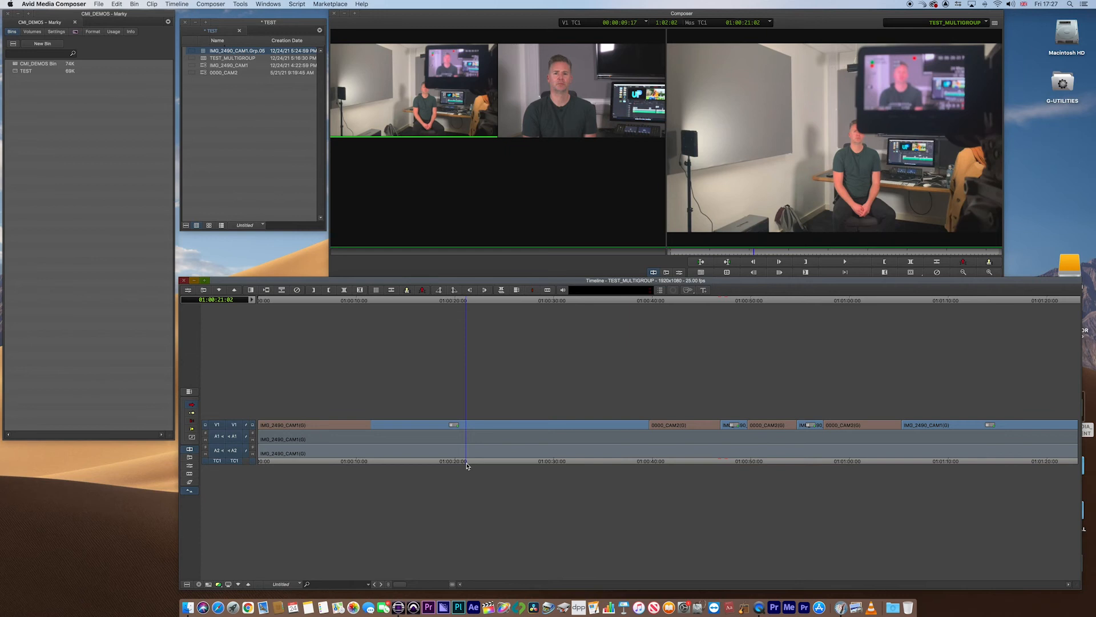
{"action": "mouse_move", "coordinate": [474, 466]}
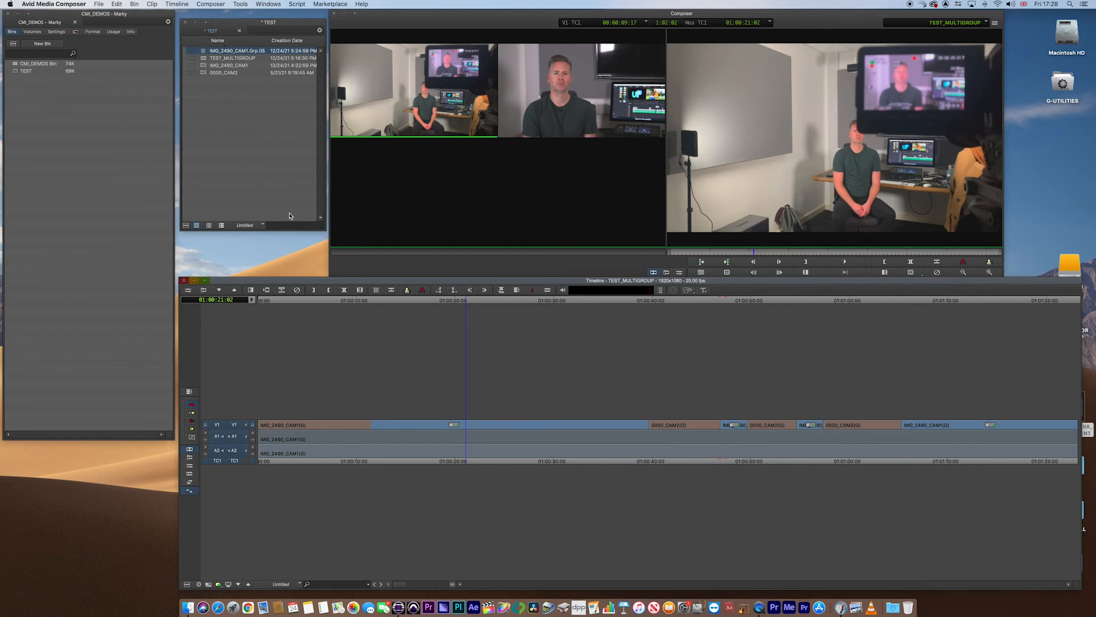
Commit the multicam edits of the TEST_MULTIGROUP sequence and confirm the warning.
{"action": "left_click", "coordinate": [232, 57]}
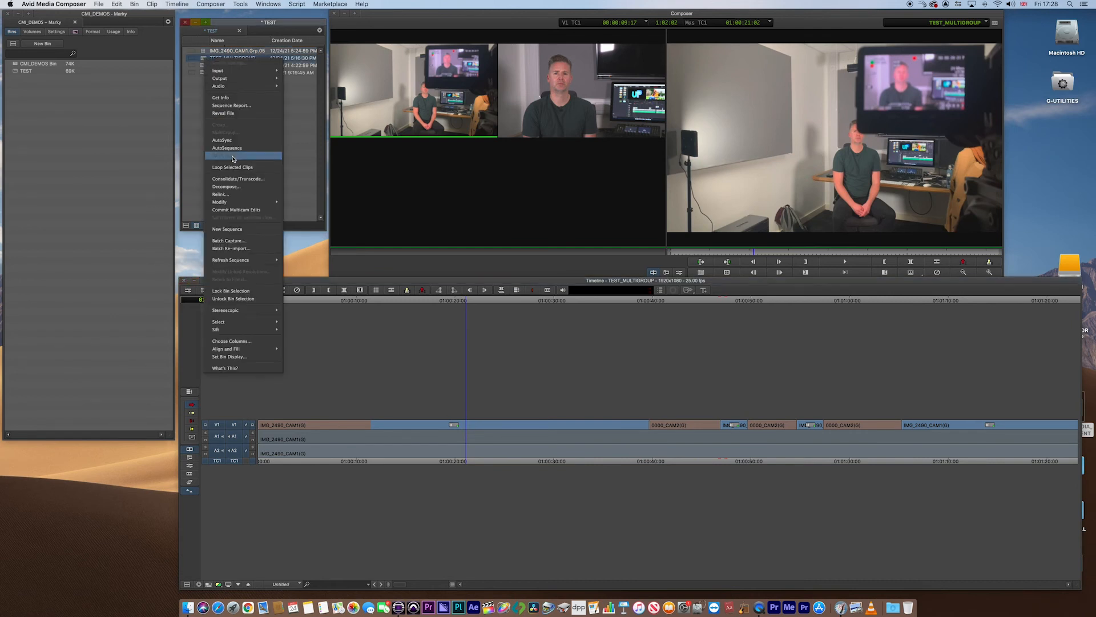
{"action": "mouse_move", "coordinate": [236, 209]}
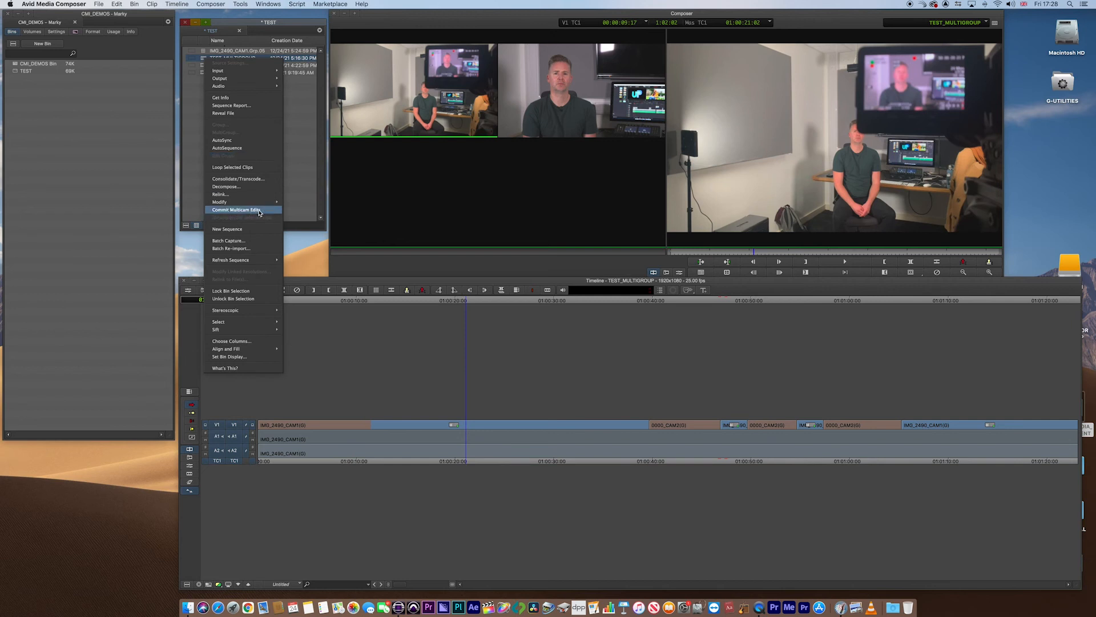
{"action": "left_click", "coordinate": [237, 210]}
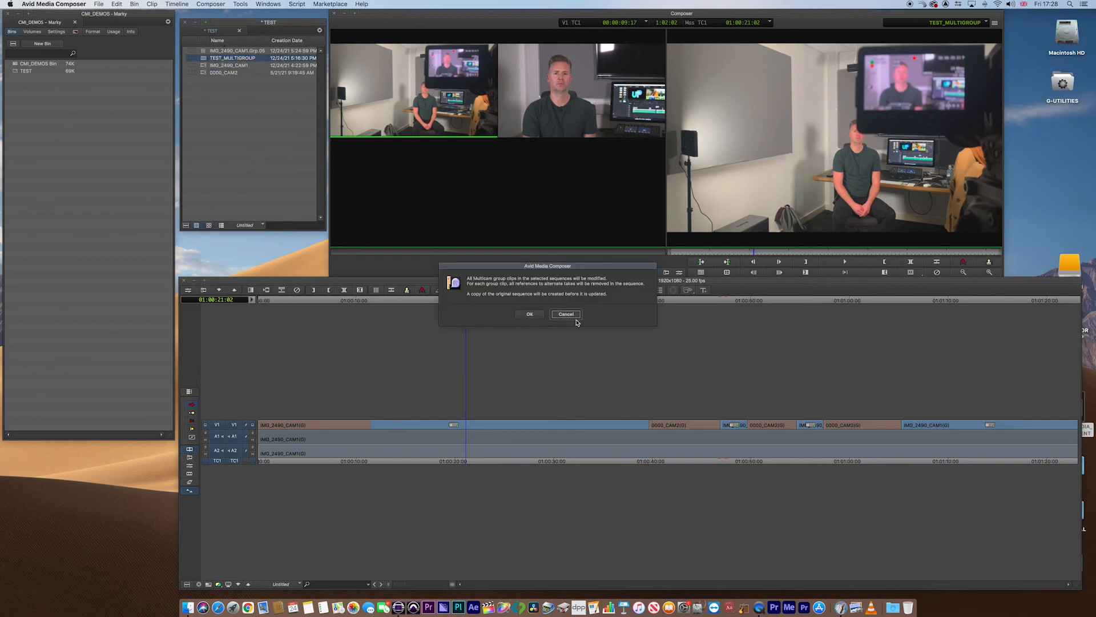
{"action": "mouse_move", "coordinate": [482, 287]}
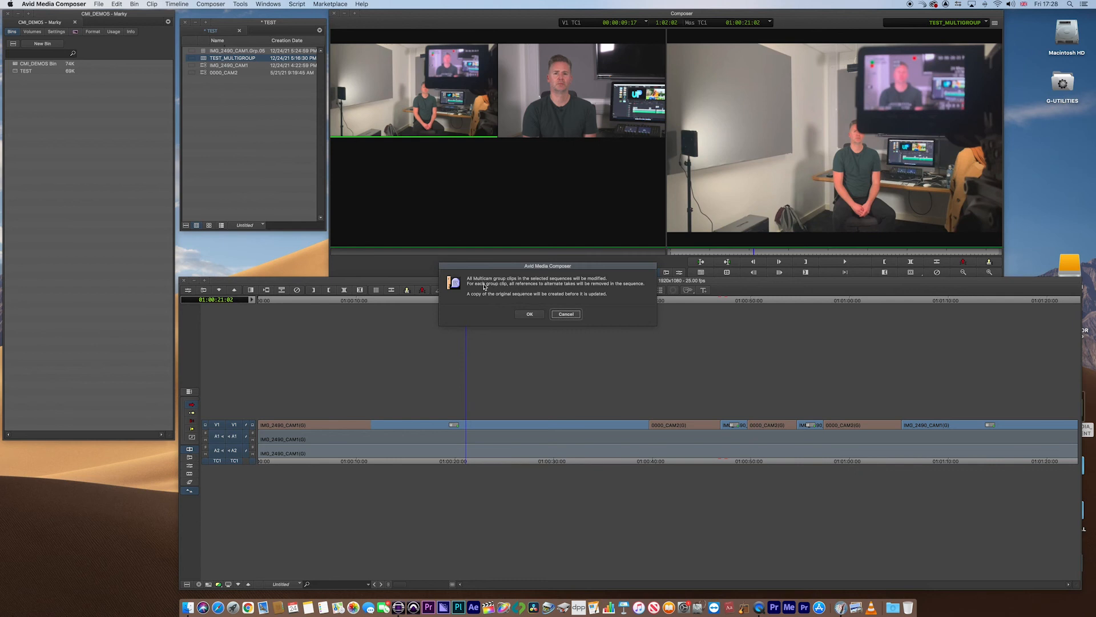
{"action": "mouse_move", "coordinate": [590, 286]}
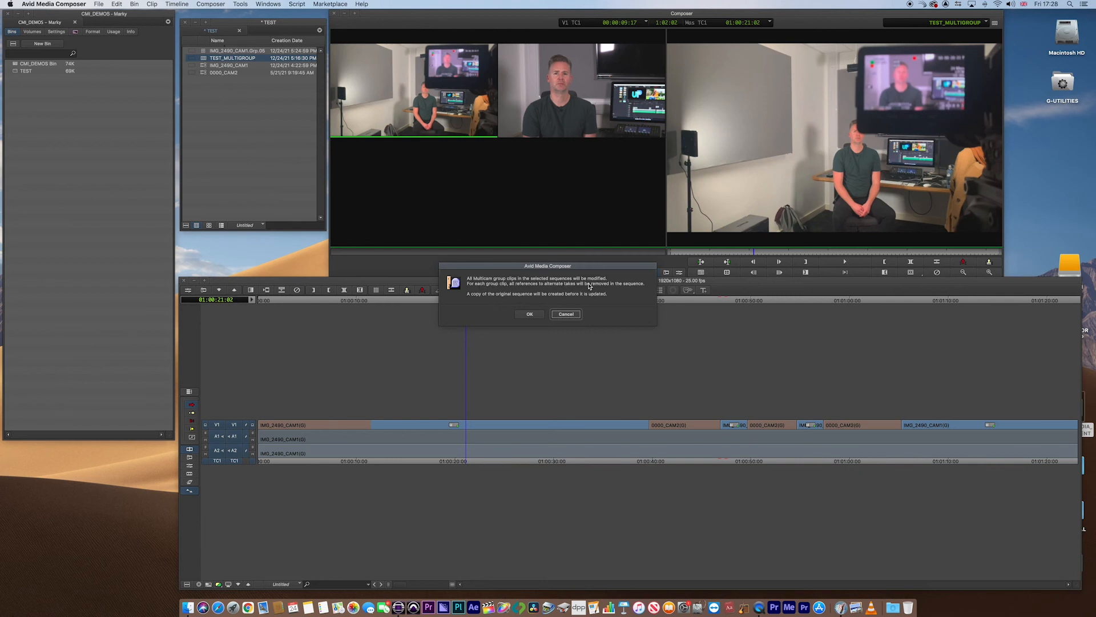
{"action": "left_click", "coordinate": [530, 314]}
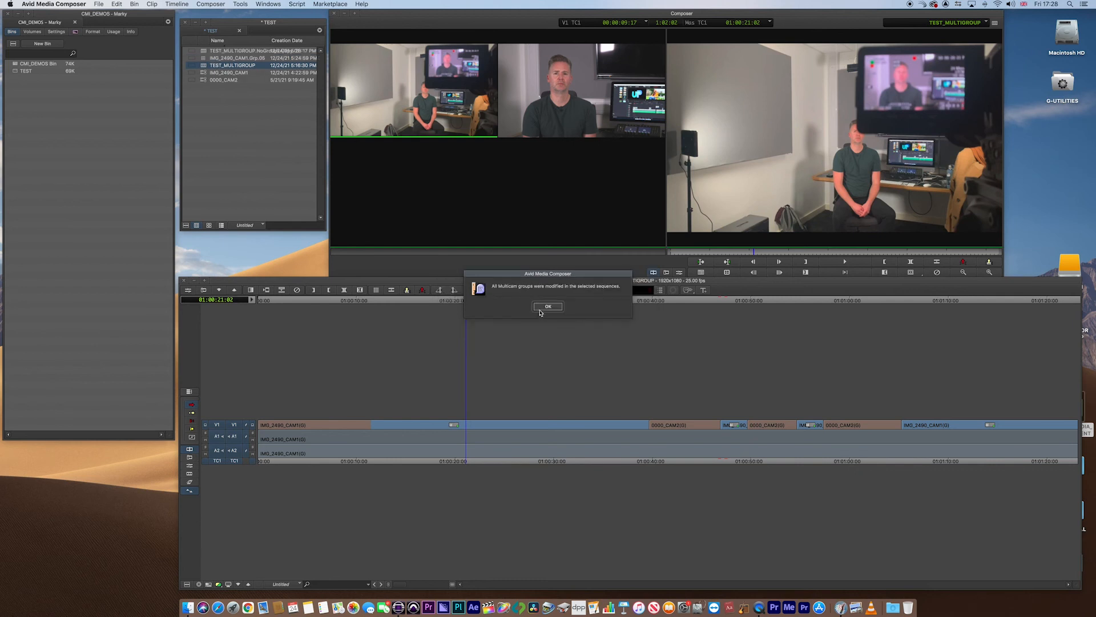
Dismiss the groups-modified notice and select TEST_MULTIGROUP.NoGroups.Copy.01 in the bin.
{"action": "left_click", "coordinate": [548, 306]}
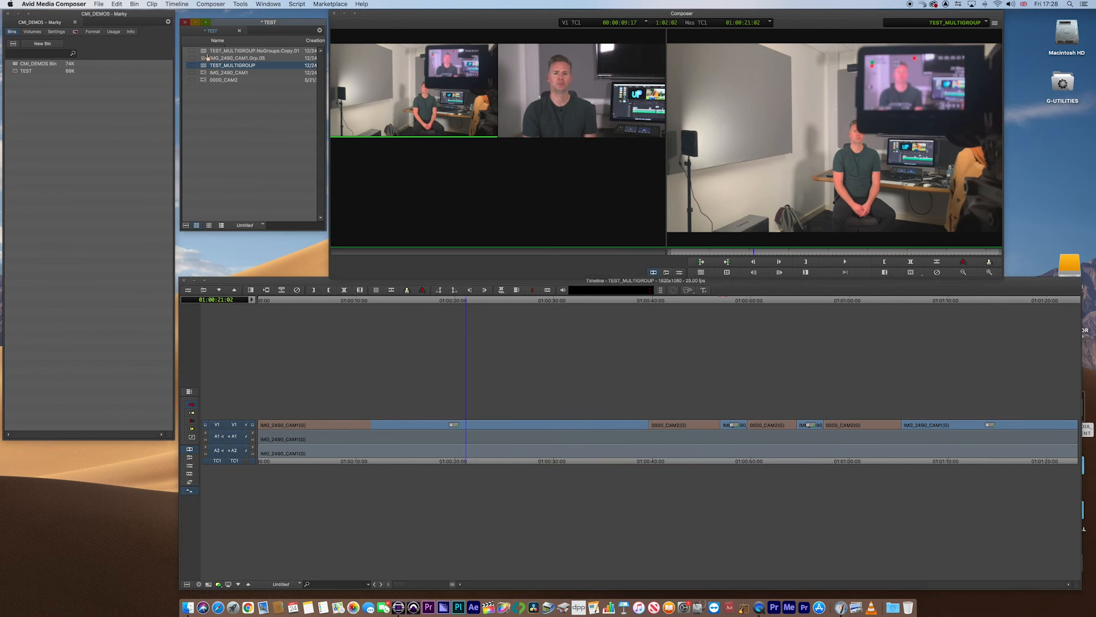
{"action": "left_click", "coordinate": [250, 50]}
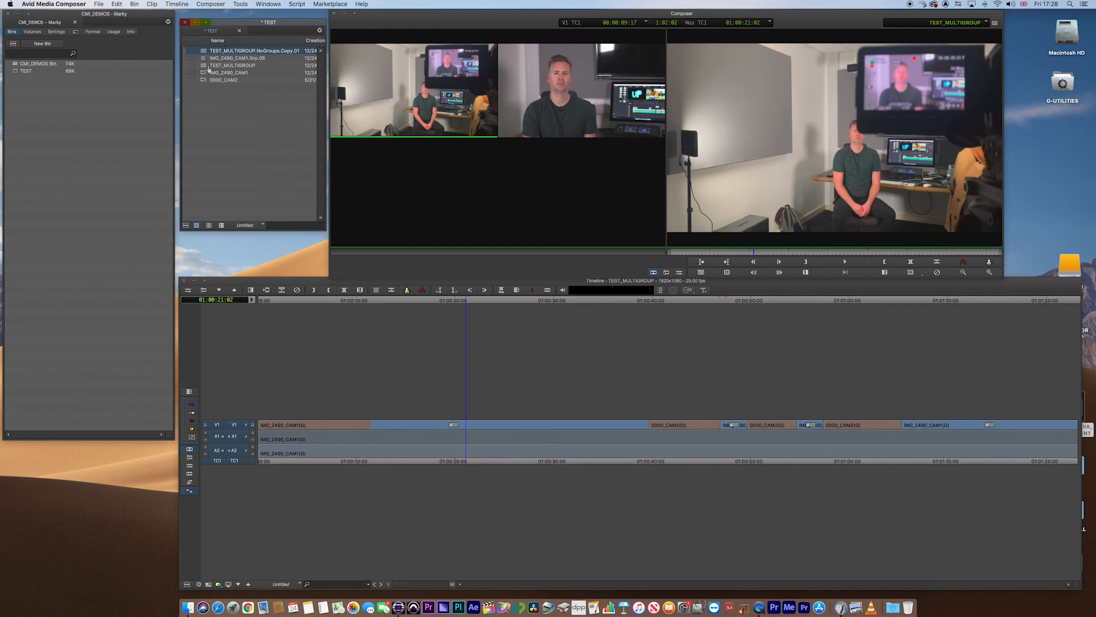
Load TEST_MULTIGROUP.NoGroups.Copy.01 into the Timeline.
{"action": "left_click", "coordinate": [233, 65]}
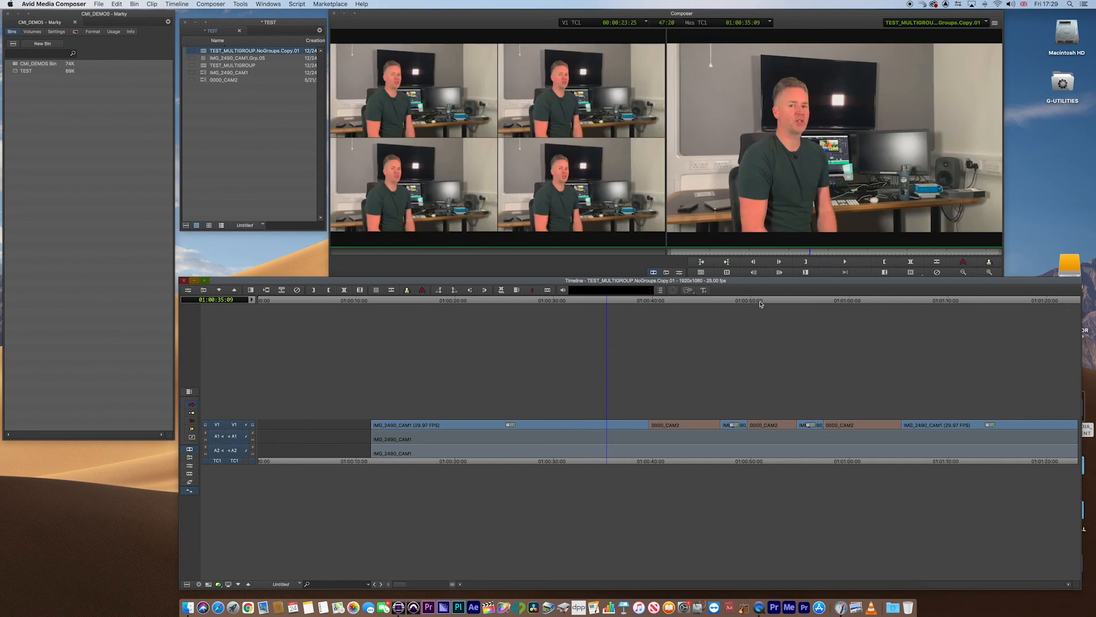
{"action": "mouse_move", "coordinate": [727, 272]}
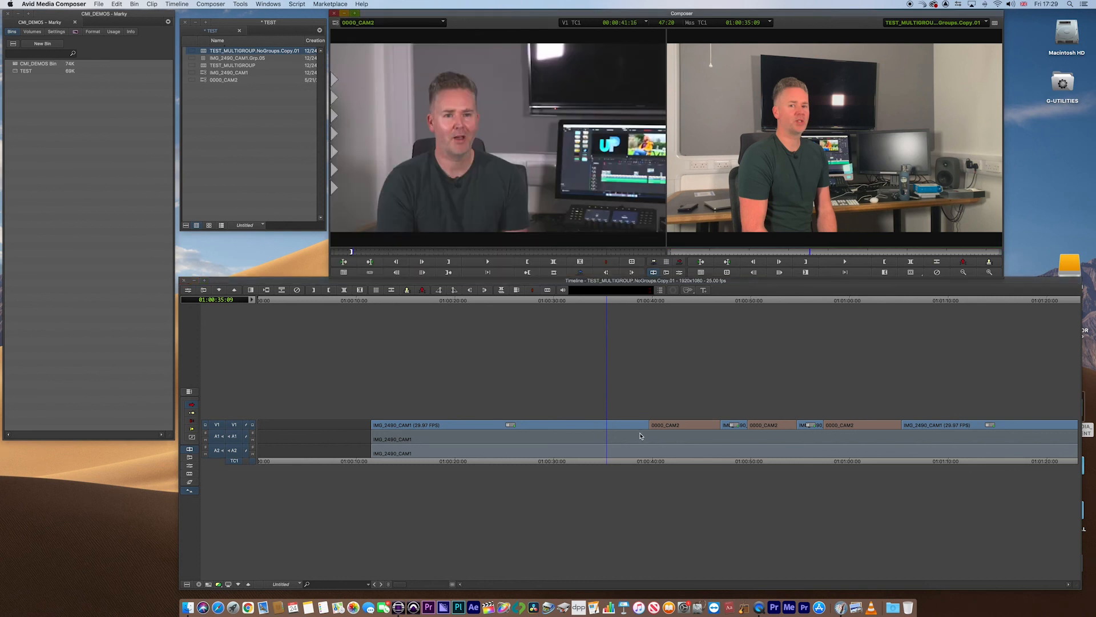
{"action": "mouse_move", "coordinate": [625, 464]}
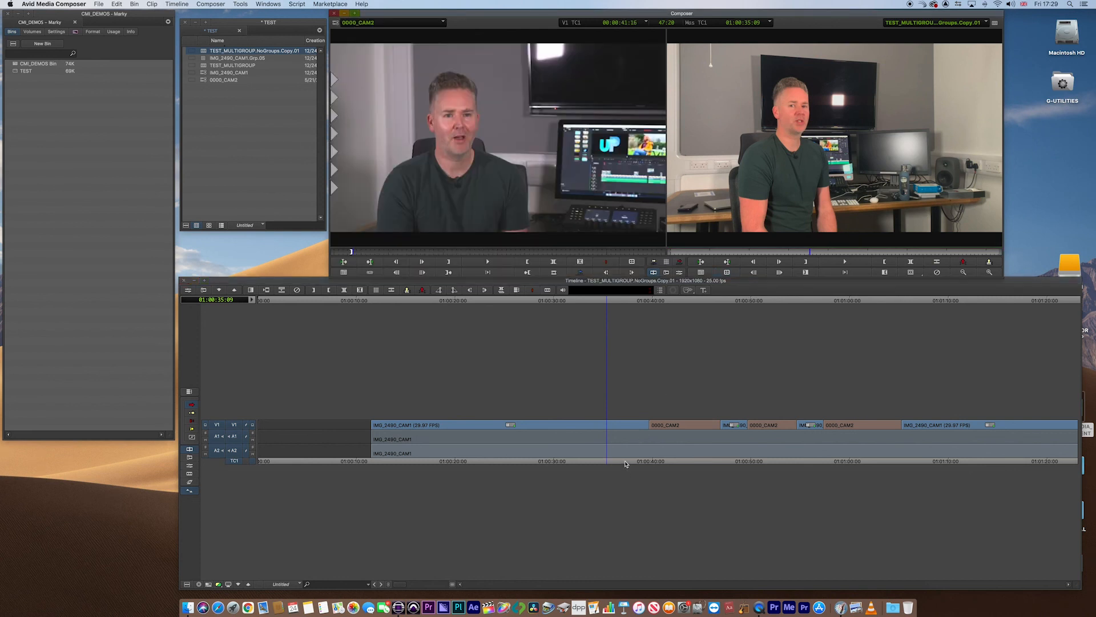